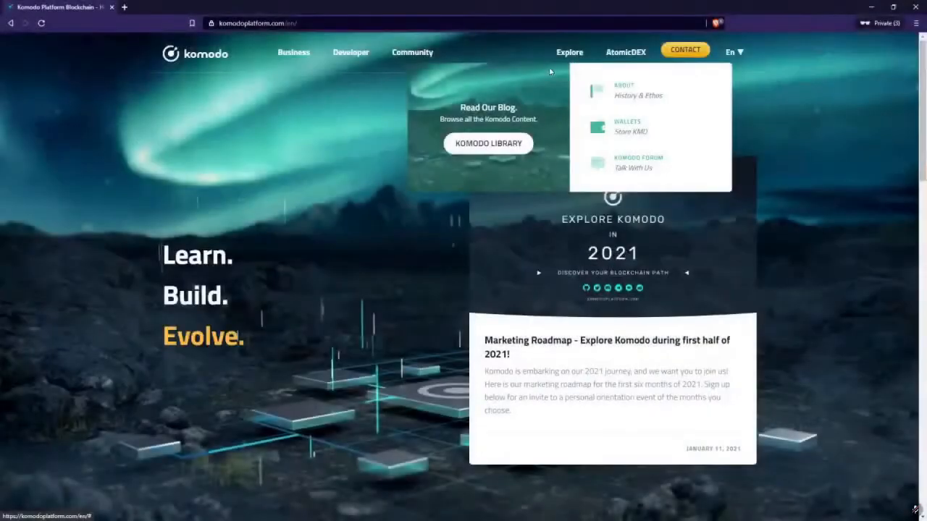
- Navigate from the header's Explore menu to the Komodo wallets page
left_click(627, 126)
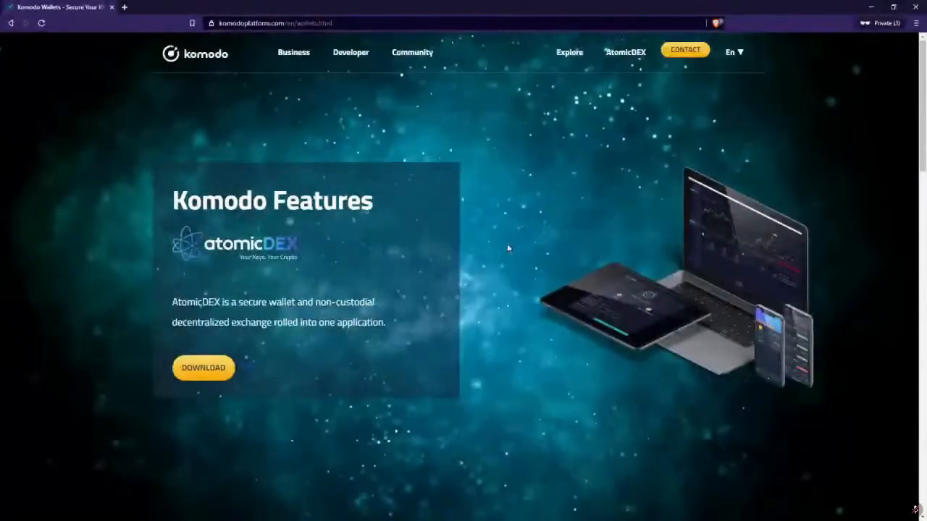
- Scroll down to the Browse All Wallets section listing KMD-supporting wallets
scroll("down", 3)
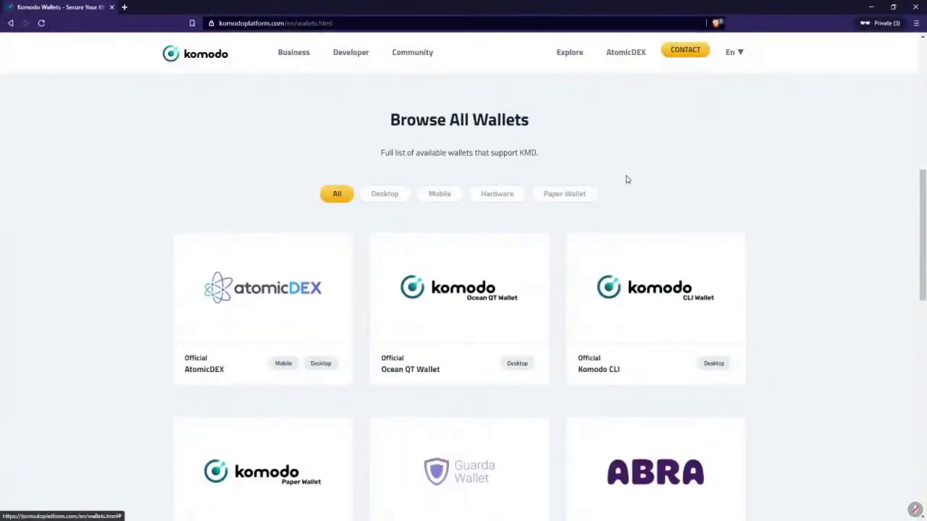
mouse_move(660, 159)
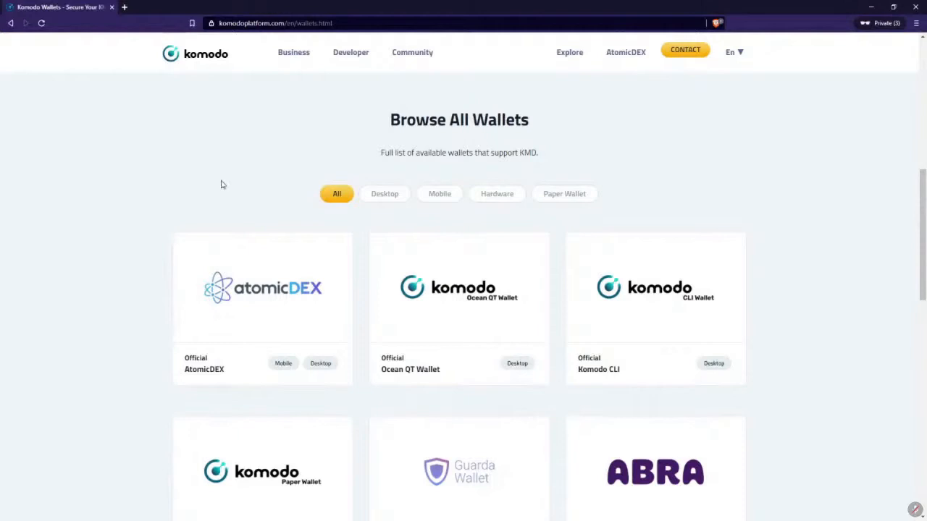
mouse_move(220, 184)
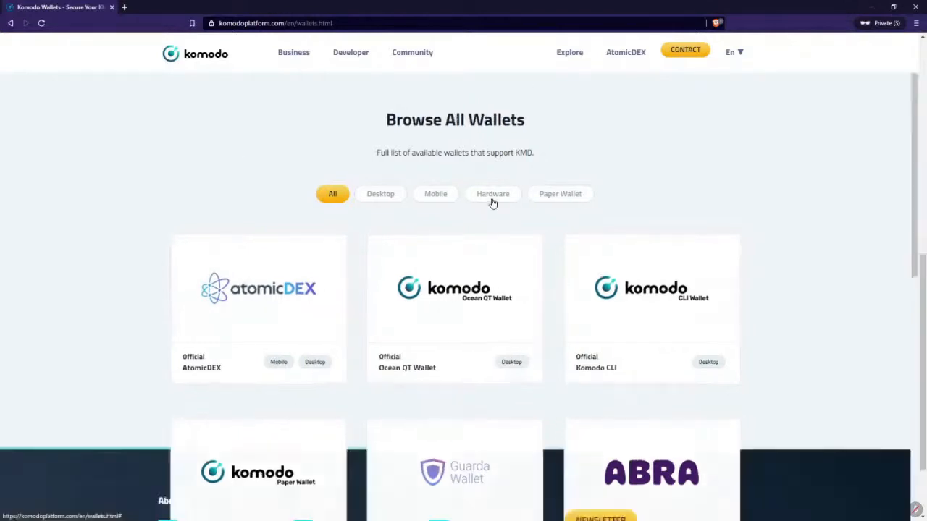
- Cycle the Hardware, Desktop and Paper Wallet filters, ending on Hardware (Ledger, Trezor)
left_click(492, 194)
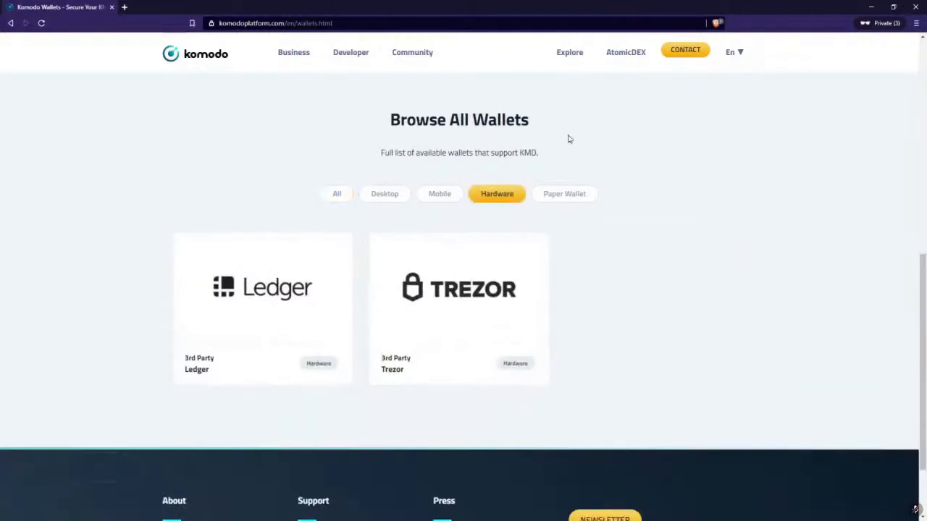
mouse_move(605, 147)
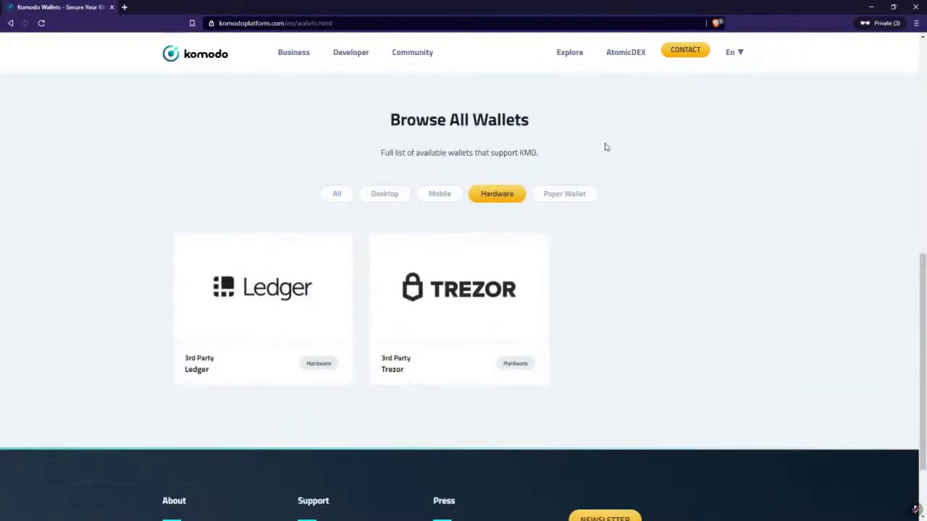
mouse_move(441, 195)
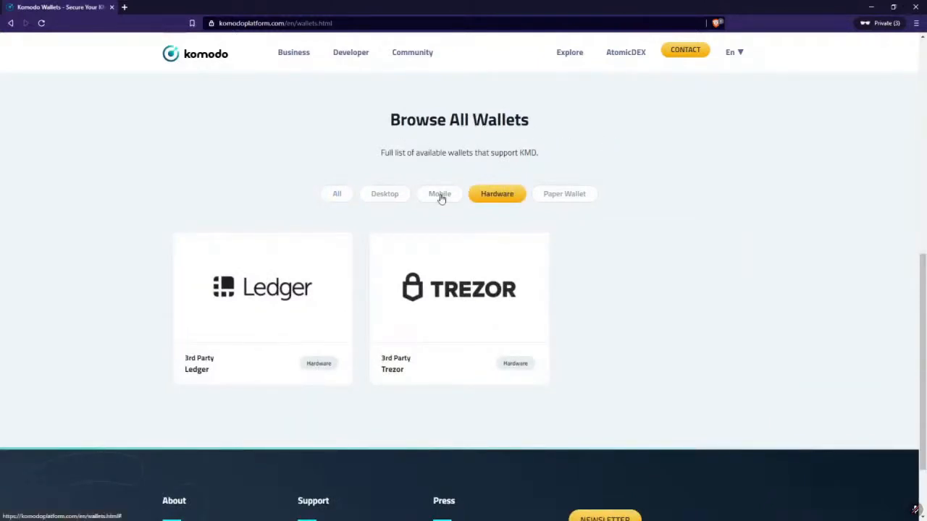
left_click(385, 194)
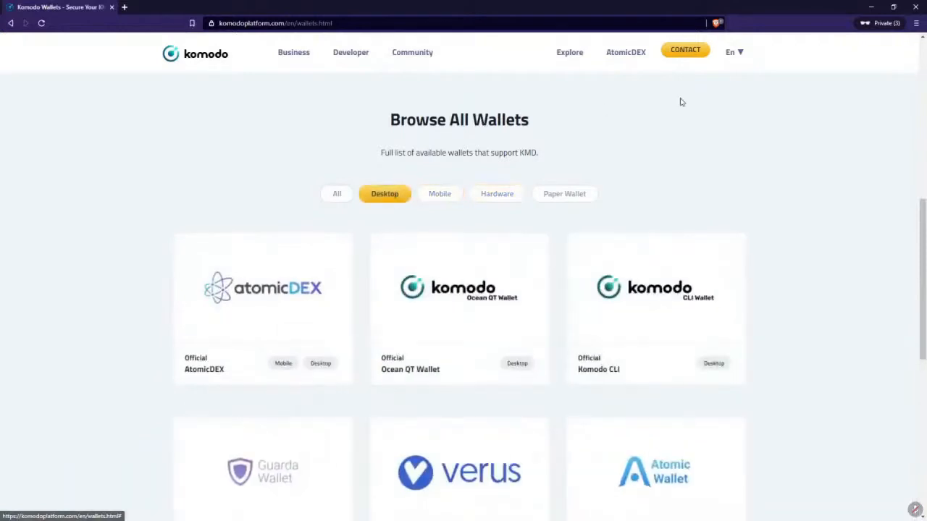
mouse_move(413, 229)
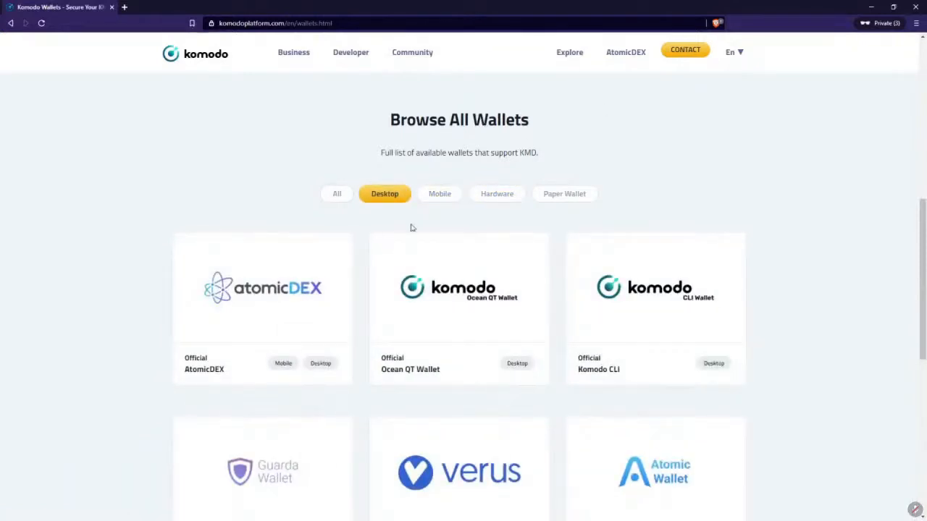
left_click(565, 194)
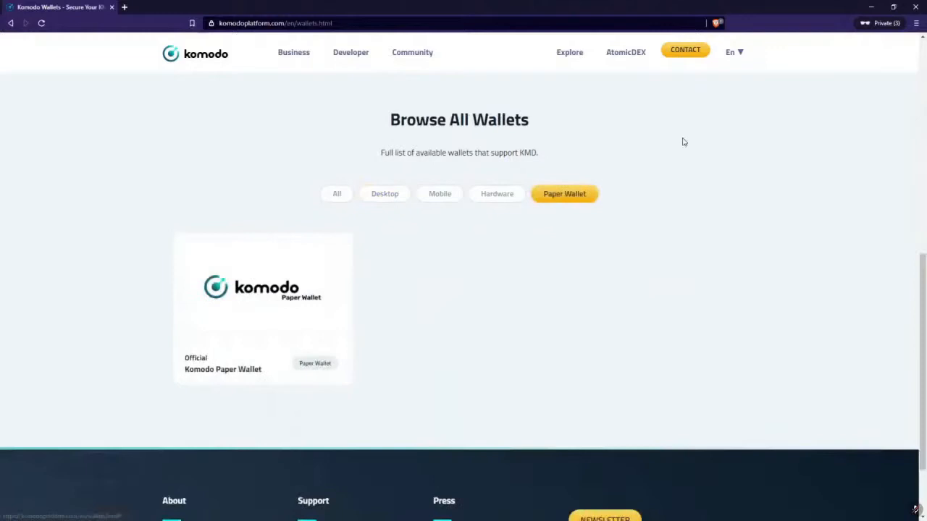
mouse_move(678, 139)
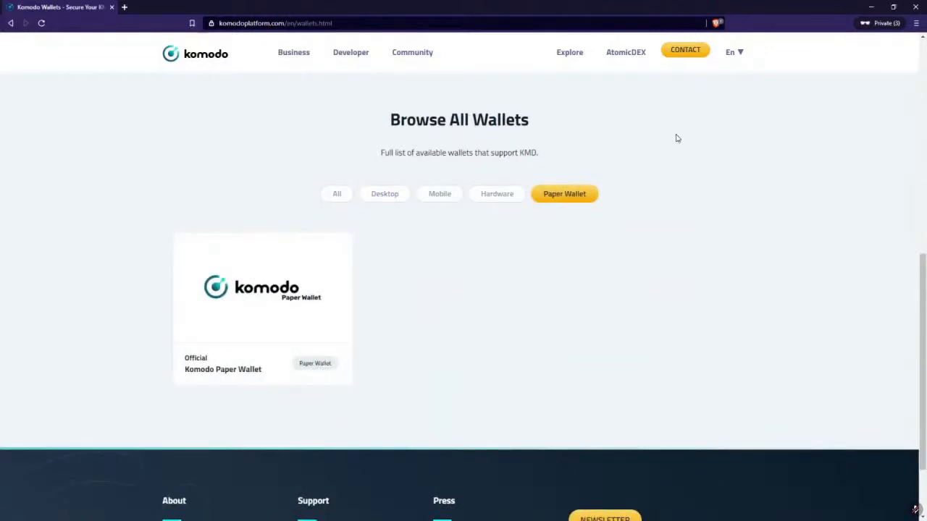
mouse_move(158, 122)
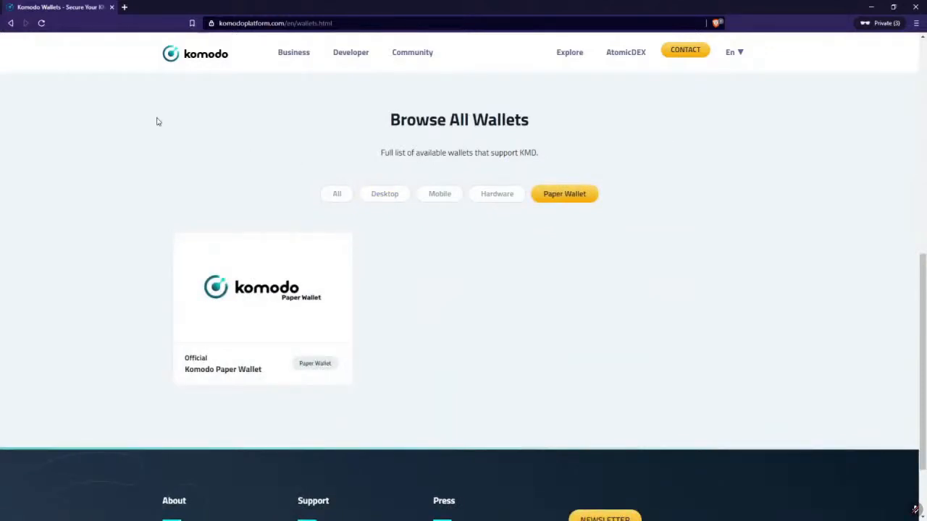
mouse_move(486, 220)
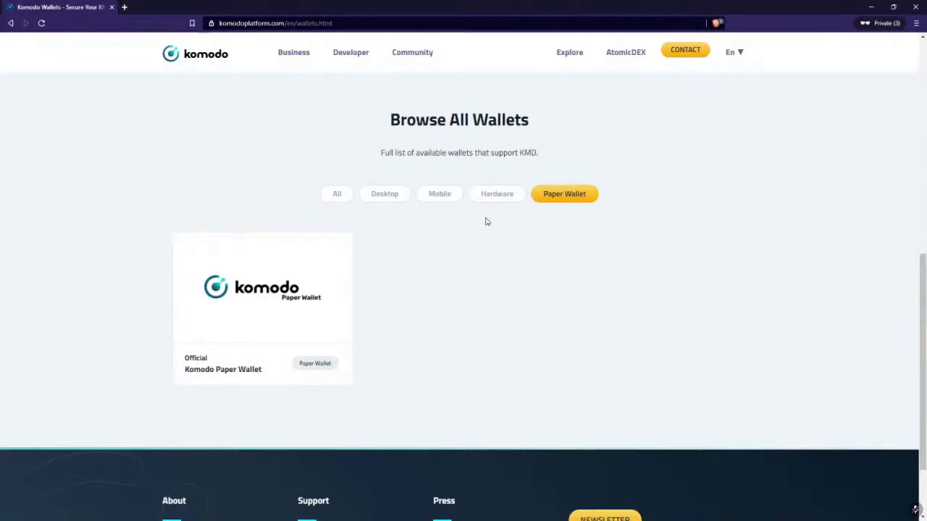
left_click(497, 194)
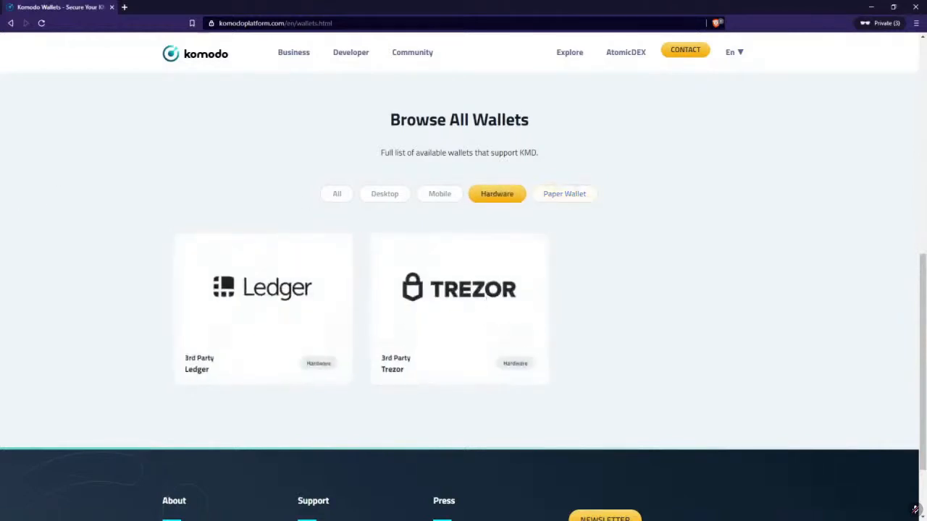
mouse_move(258, 354)
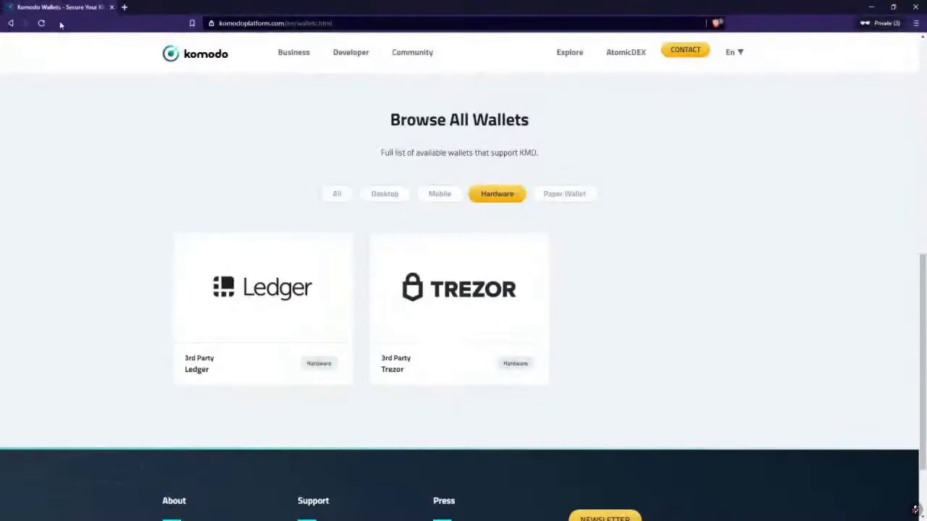
mouse_move(533, 320)
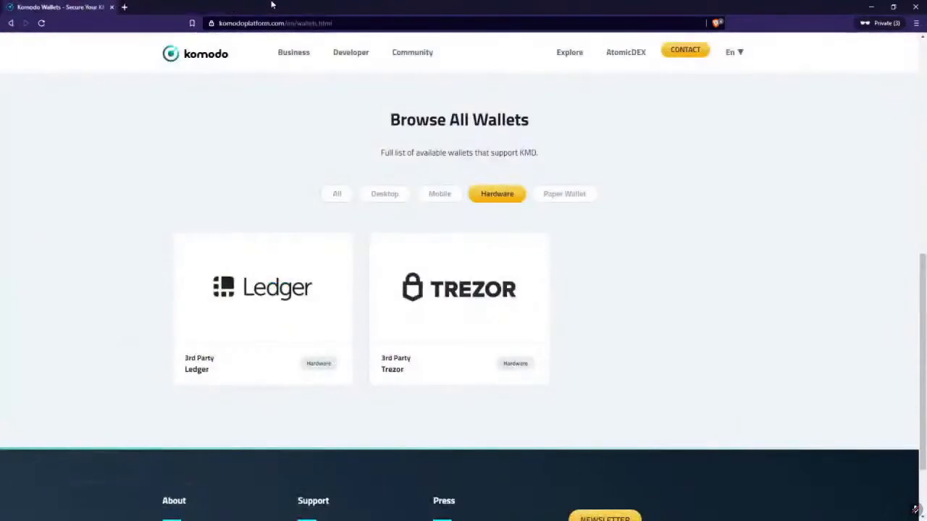
mouse_move(252, 92)
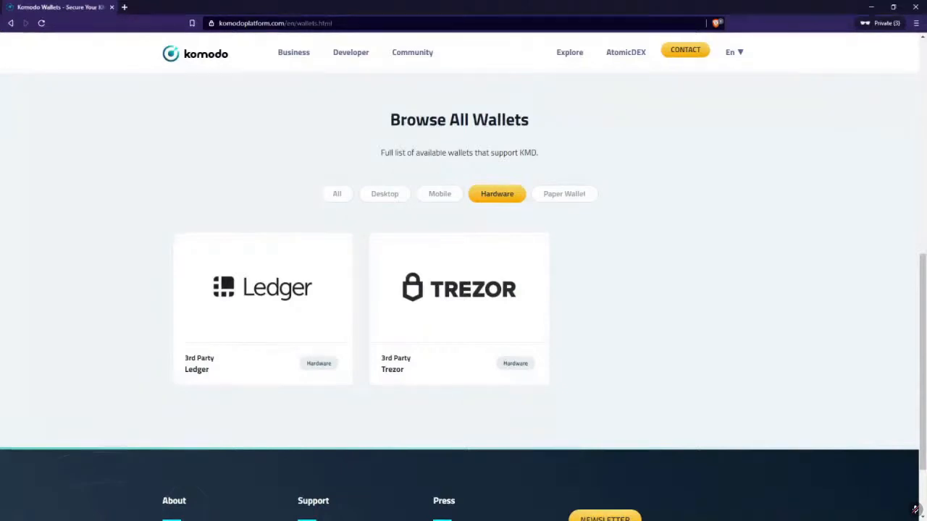
- Filter the list to paper wallets, leaving only the Komodo Paper Wallet
left_click(565, 194)
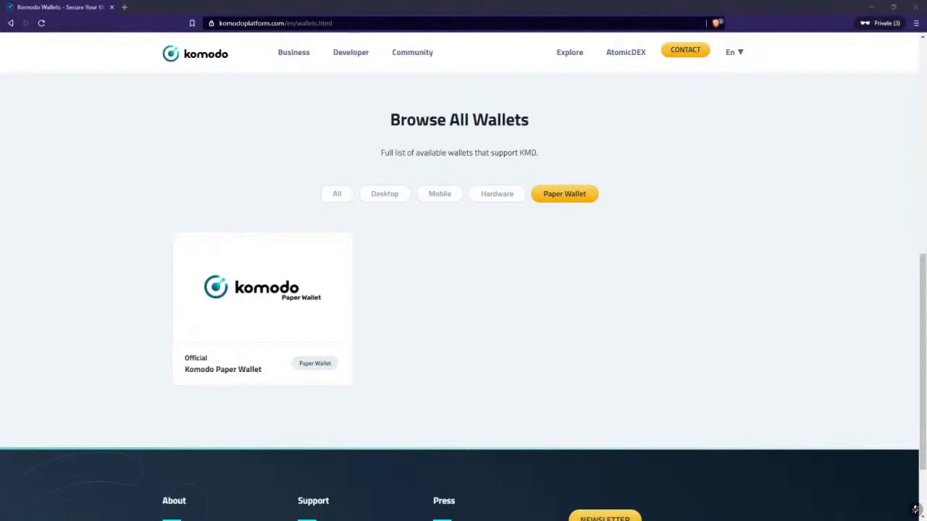
mouse_move(478, 223)
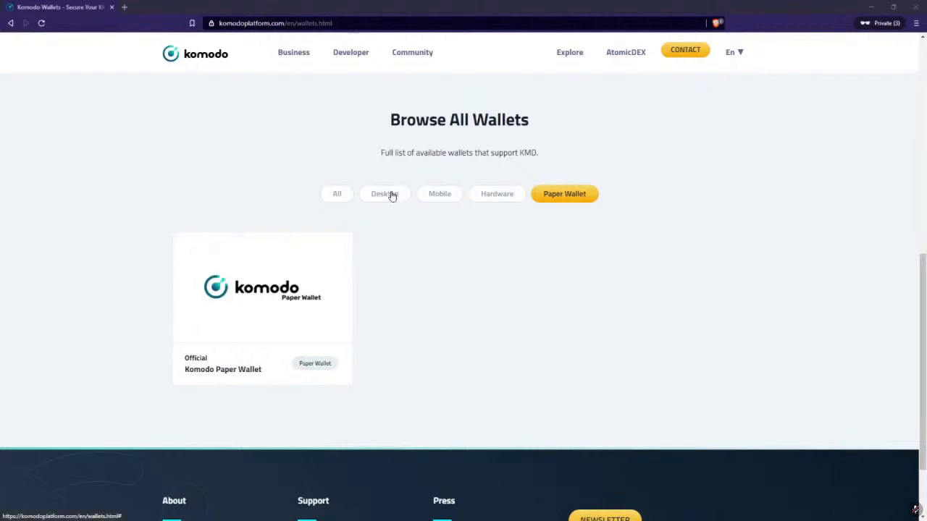
- Filter to desktop wallets and browse AtomicDEX, Ocean QT, Komodo CLI, Guarda, Verus and Atomic Wallet
left_click(385, 194)
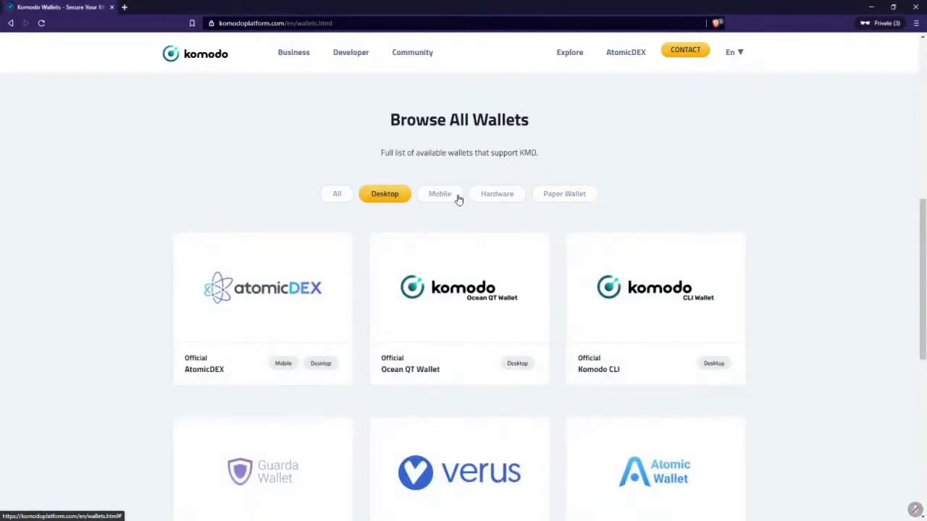
mouse_move(325, 199)
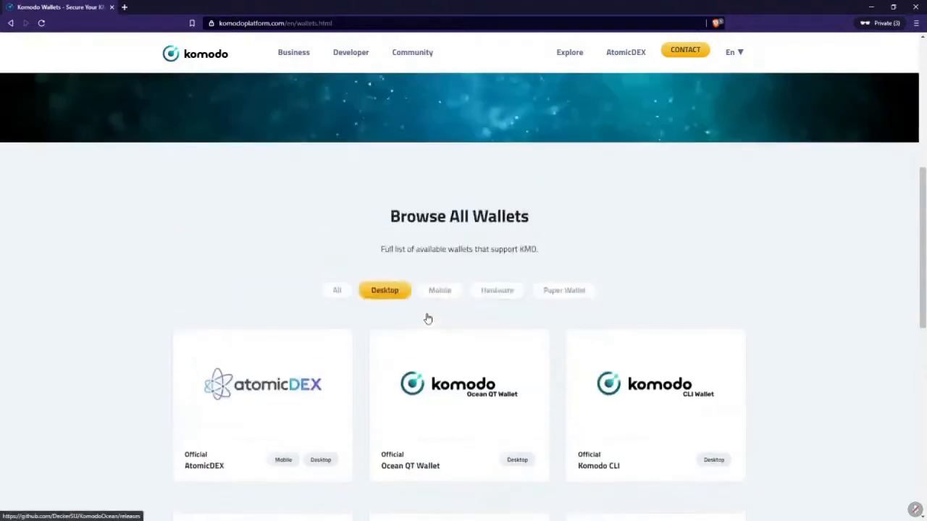
scroll("down", 3)
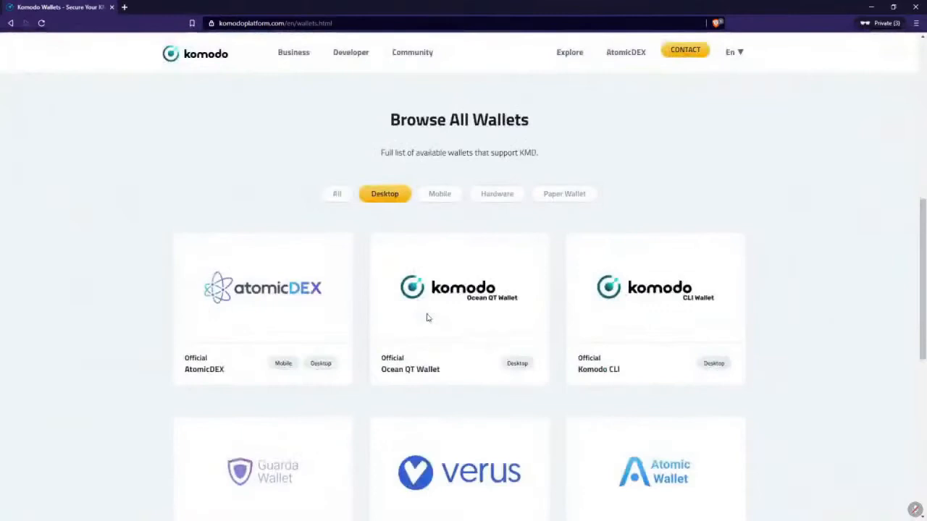
scroll("down", 3)
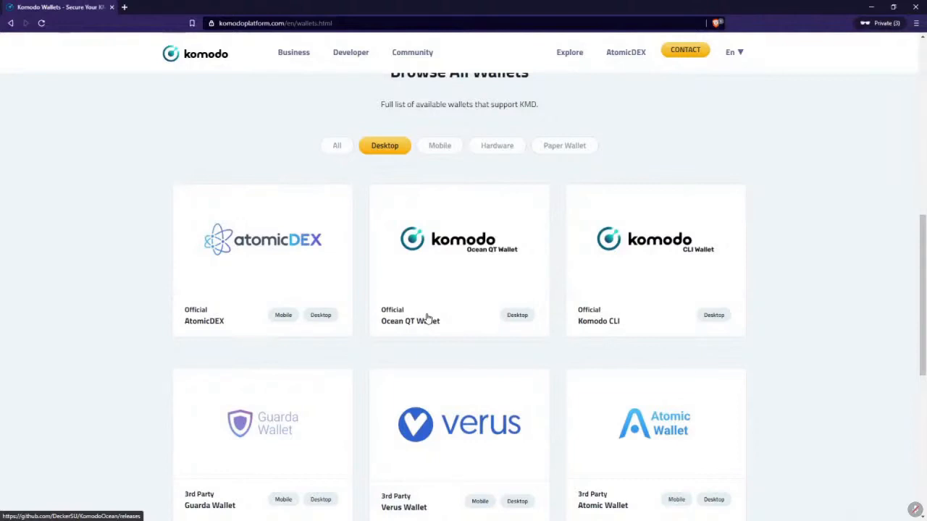
mouse_move(391, 305)
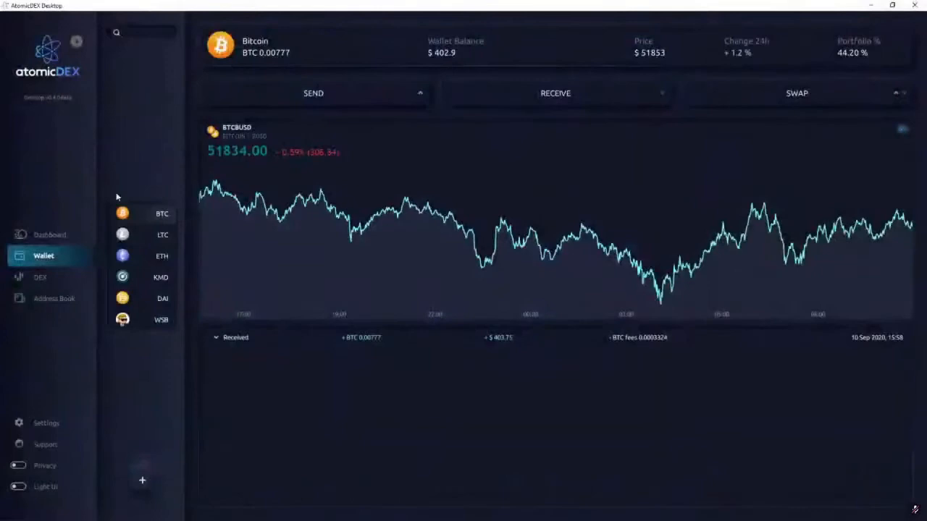
left_click(49, 234)
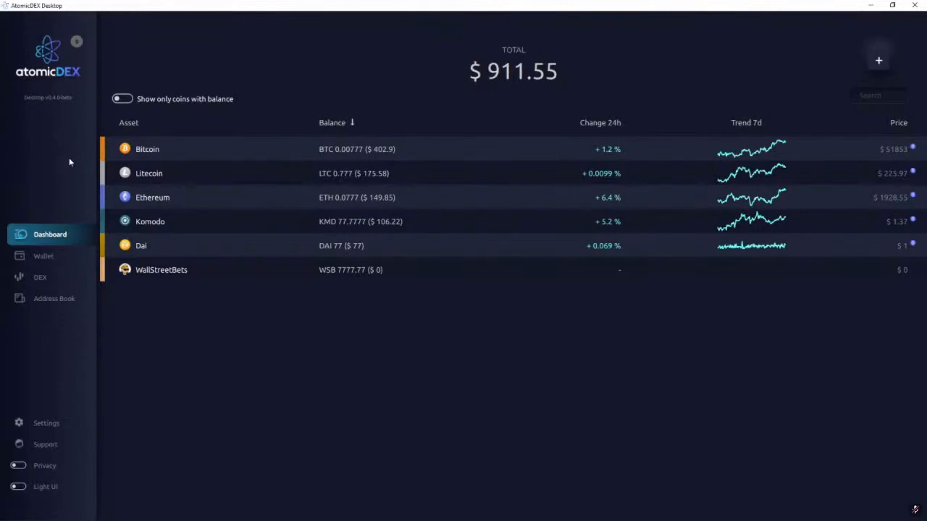
mouse_move(275, 149)
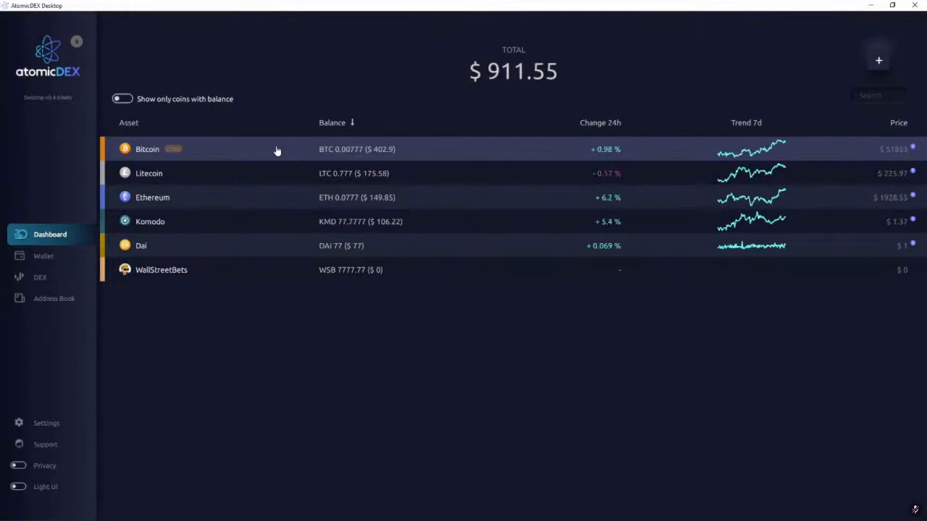
mouse_move(246, 332)
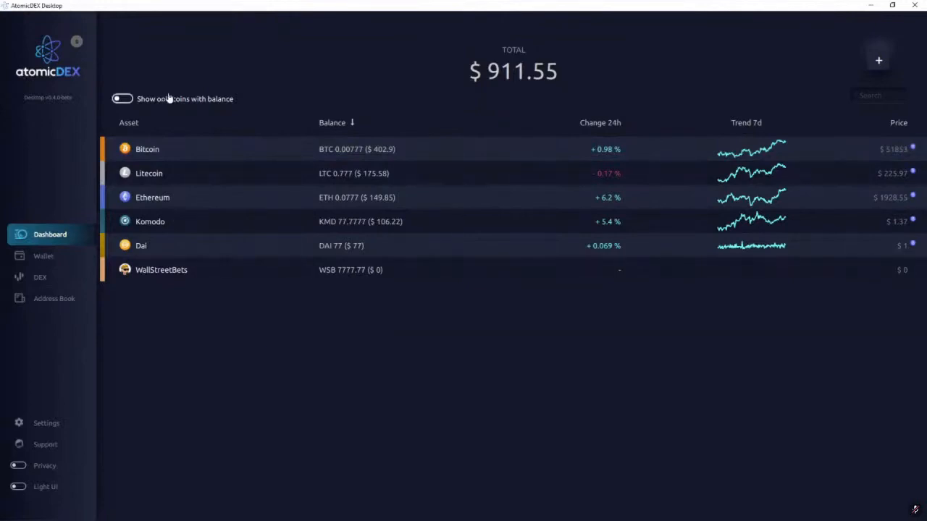
mouse_move(230, 221)
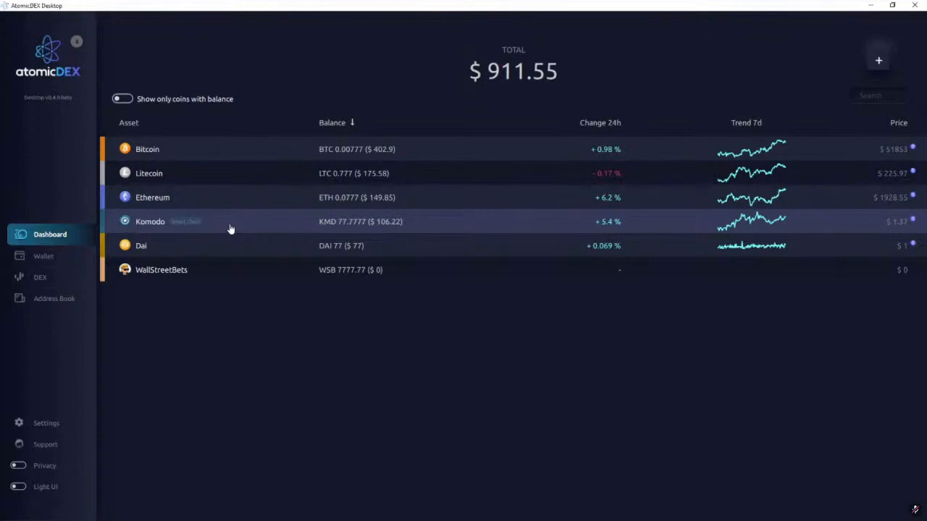
mouse_move(128, 249)
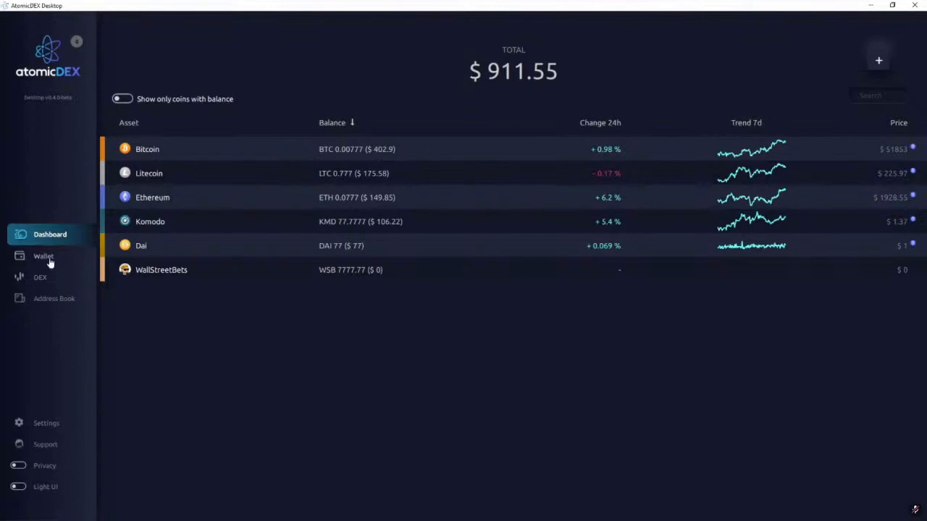
left_click(43, 255)
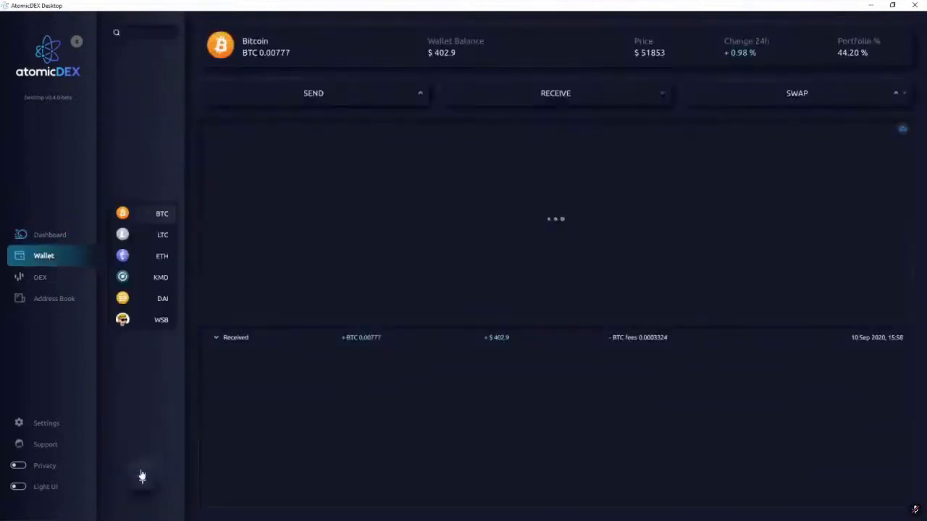
- Browse the Enable assets list and close it without enabling anything
left_click(142, 479)
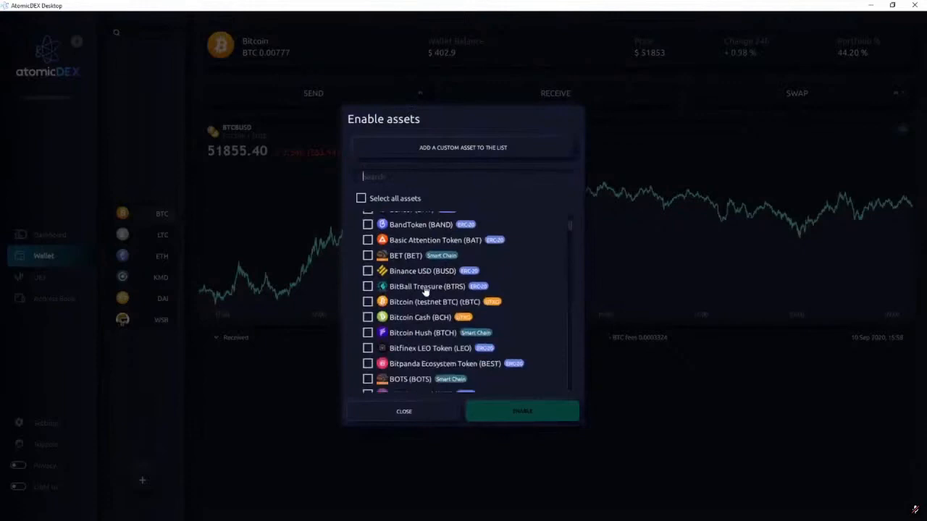
scroll("down", 3)
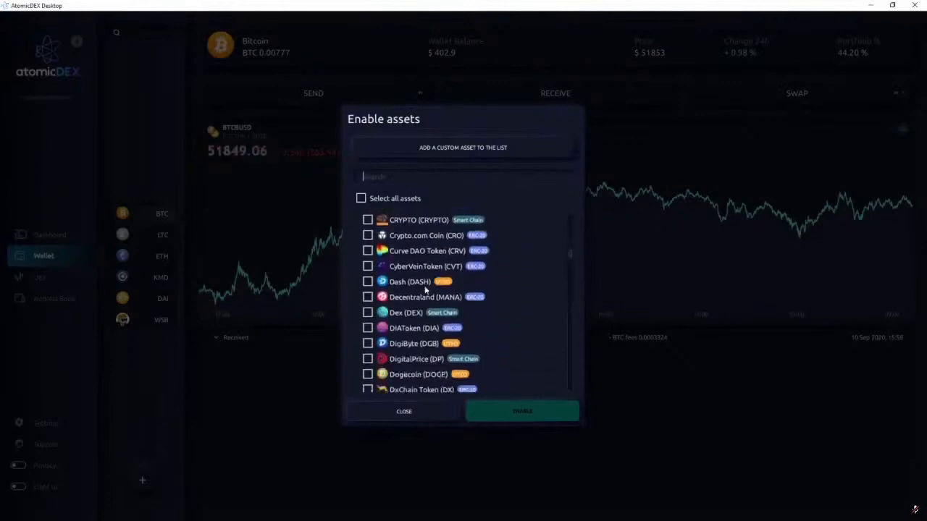
scroll("down", 3)
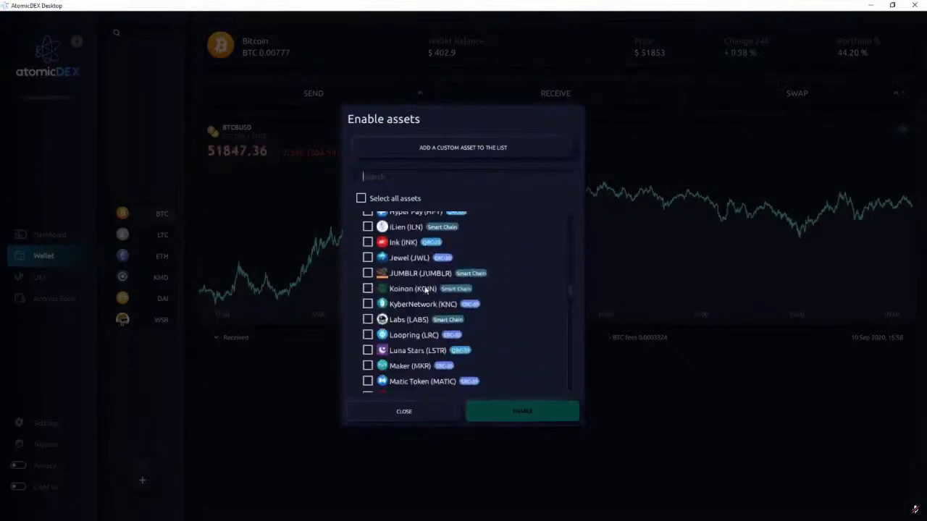
scroll("down", 3)
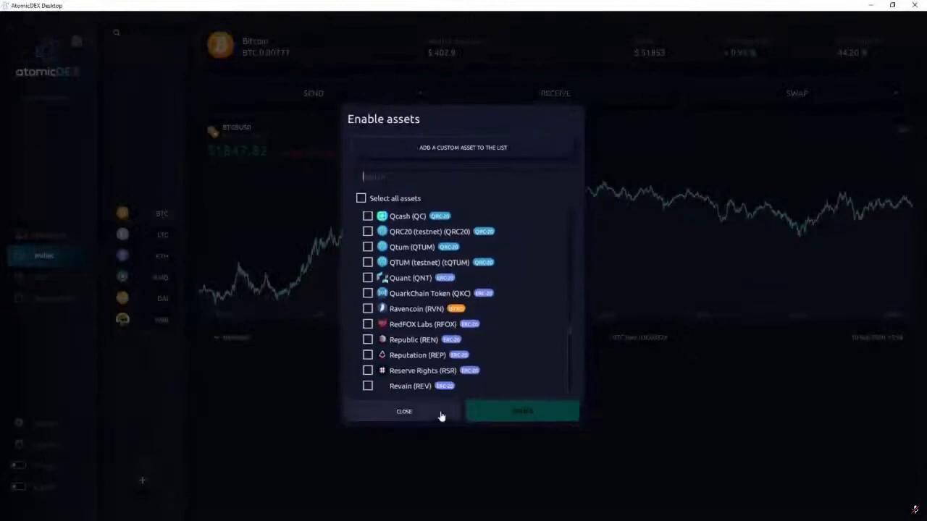
left_click(402, 411)
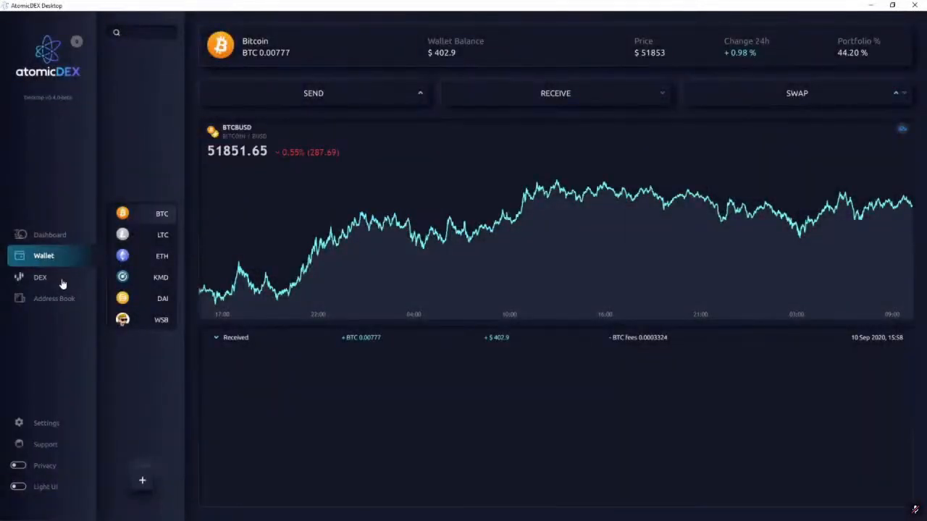
- Switch to the DEX trading view for the Komodo/Bitcoin pair
left_click(40, 277)
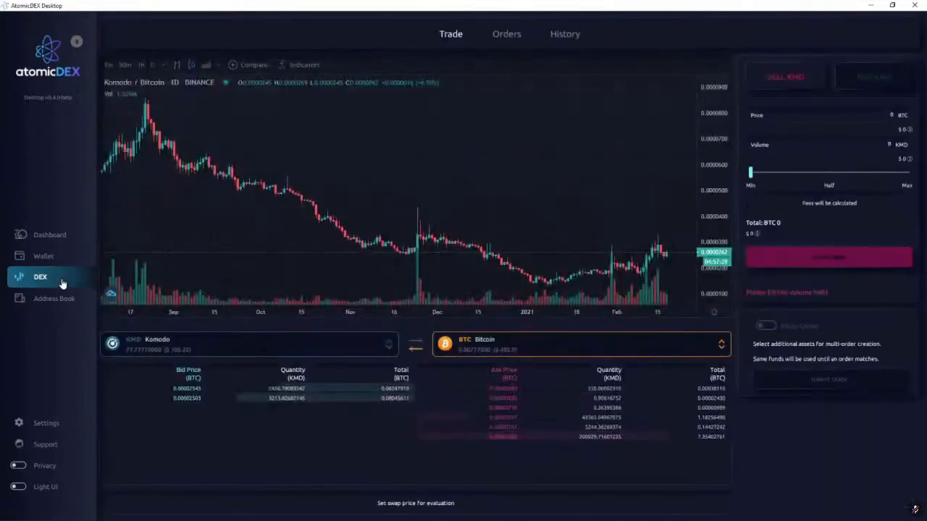